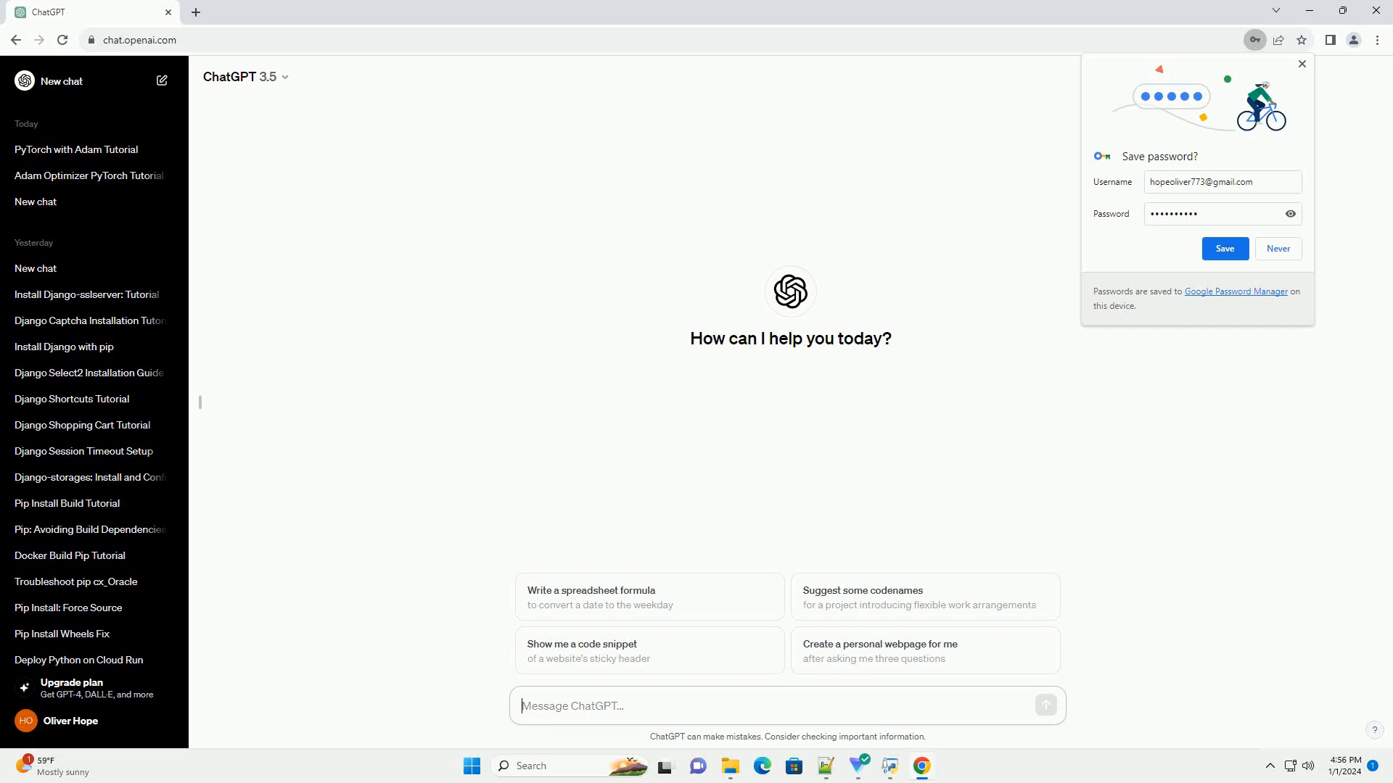
Step: Send the request for a PyTorch argmax tutorial with a code example
key(Return)
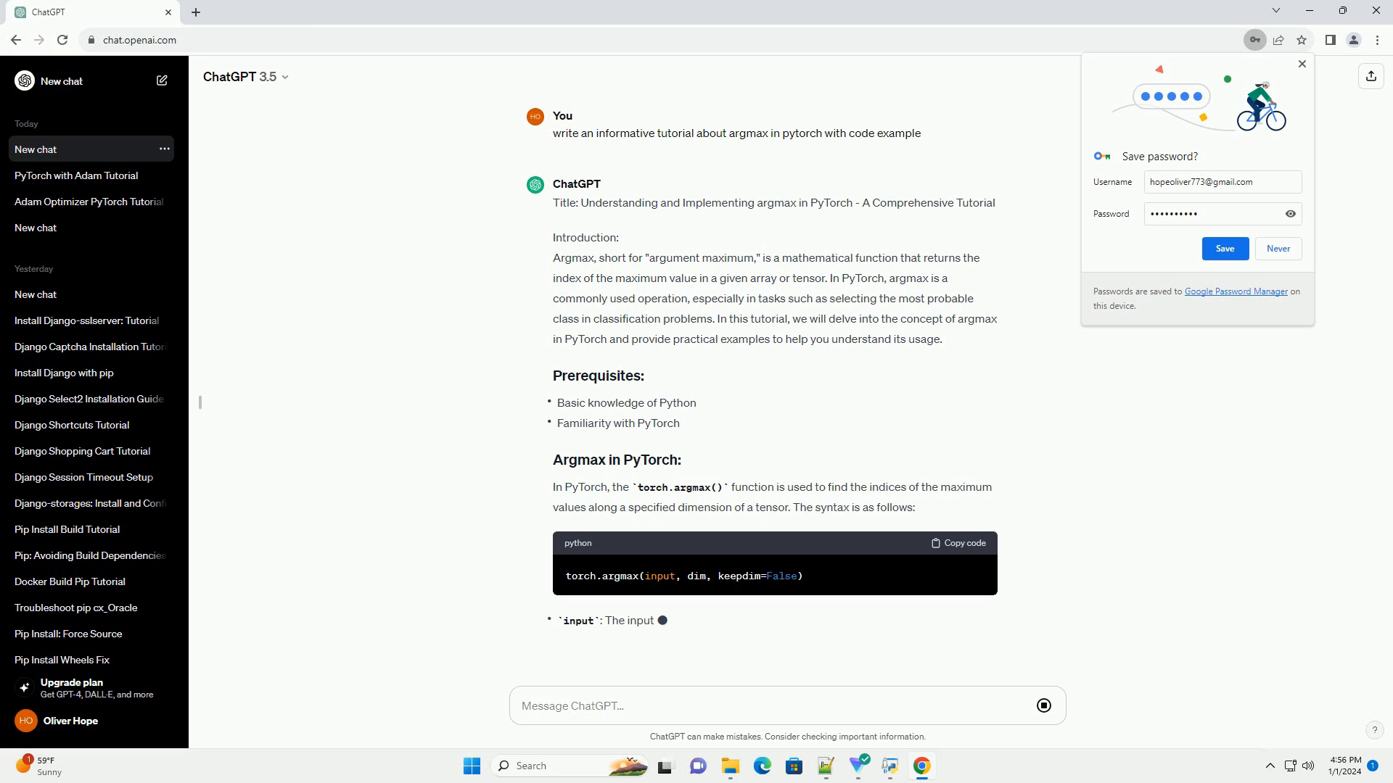
Step: Scroll down to follow the input, dim and keepdim parameter explanations and the Code Example heading
scroll(down, 3)
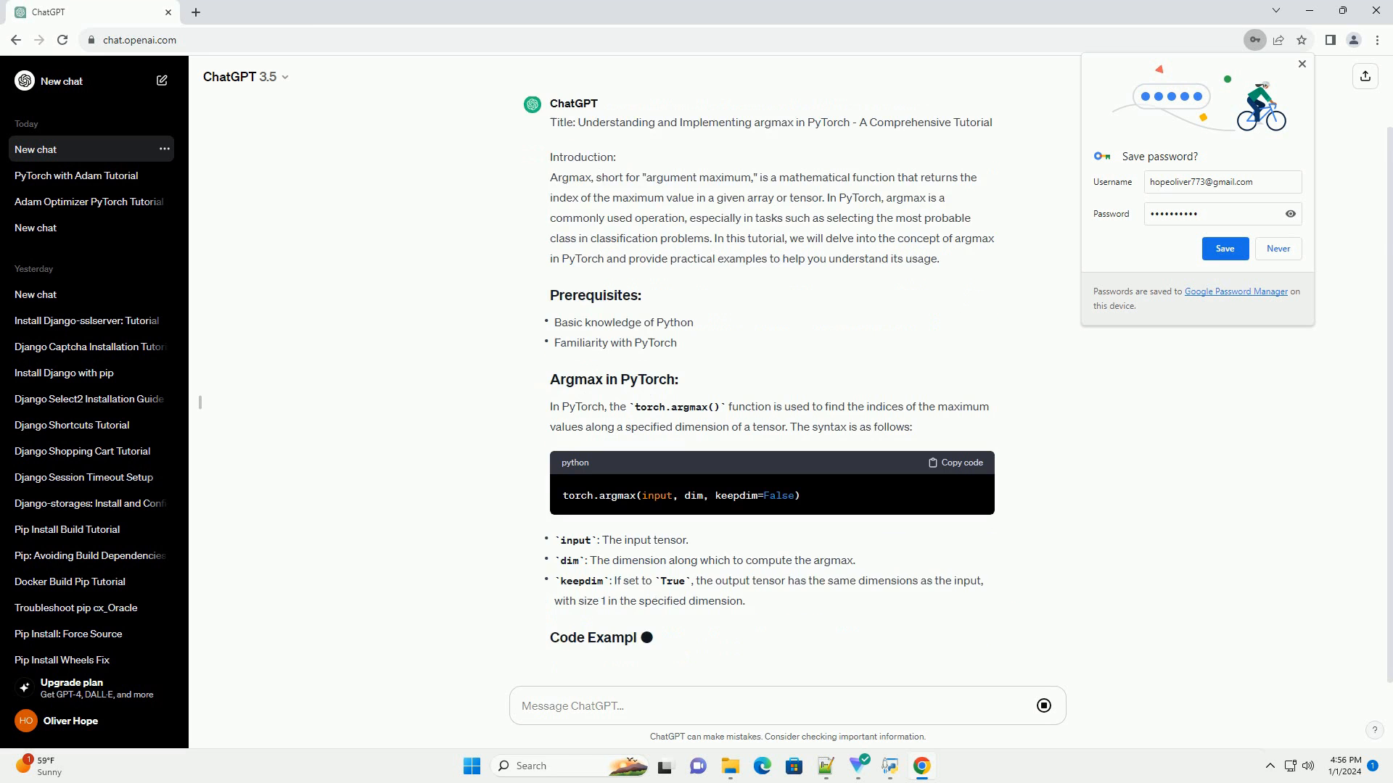
scroll(down, 3)
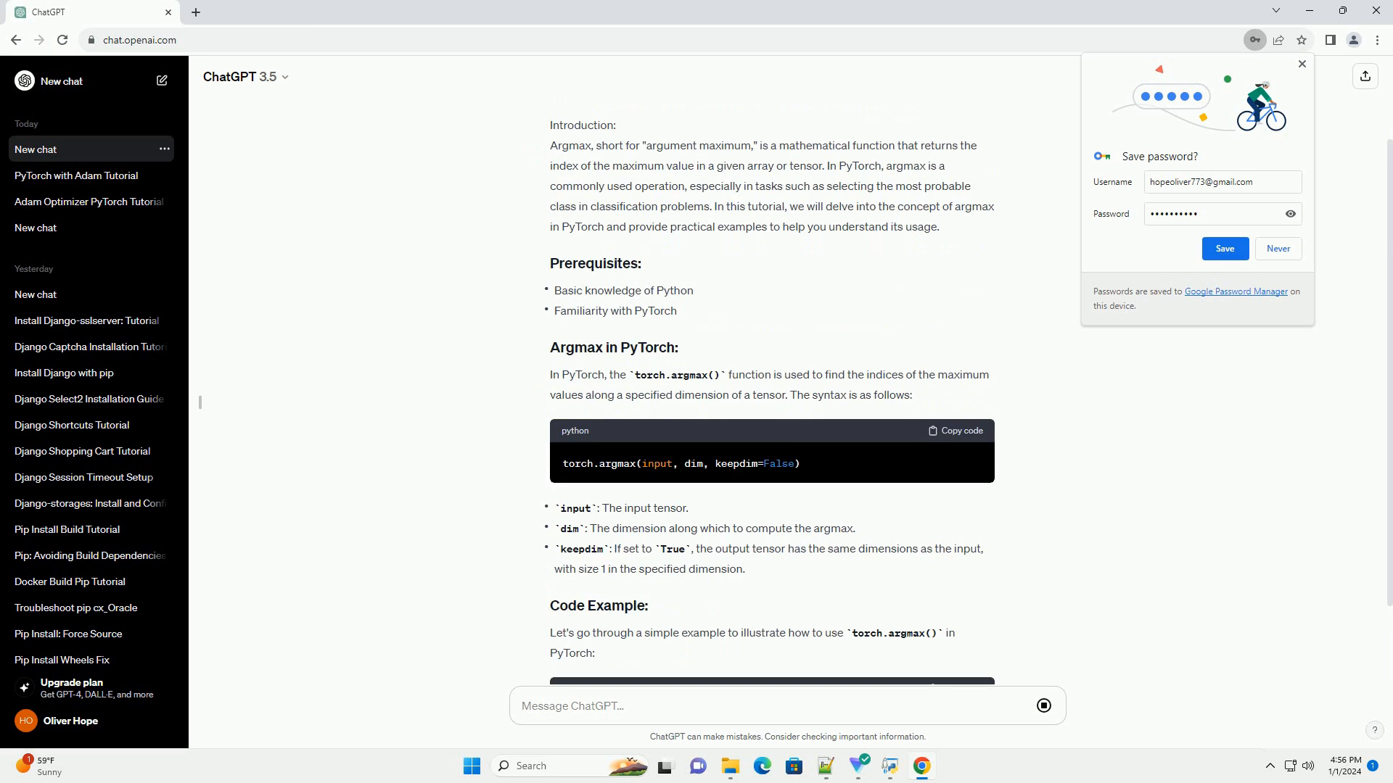
scroll(down, 3)
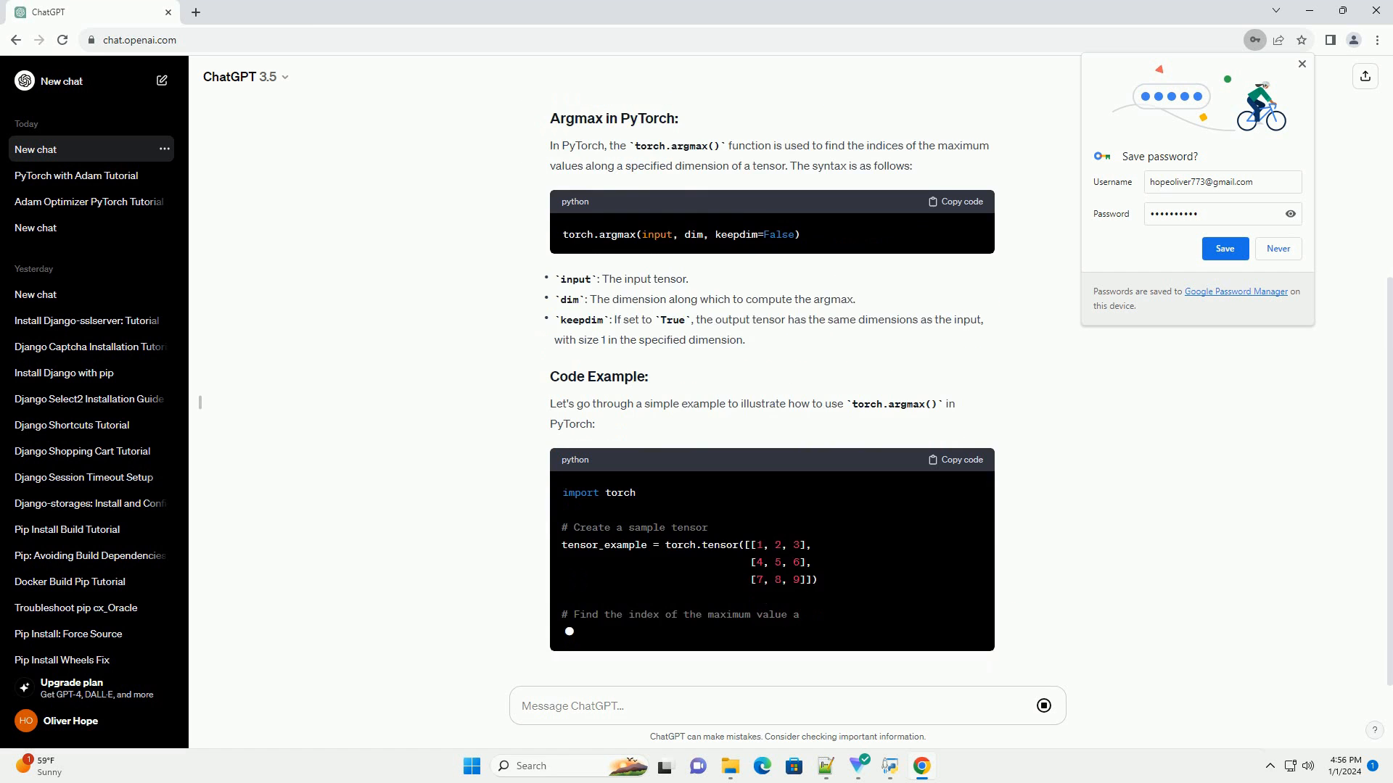
Step: Scroll down as the code block's print statements and the 3×3 tensor explanation finish generating
scroll(down, 3)
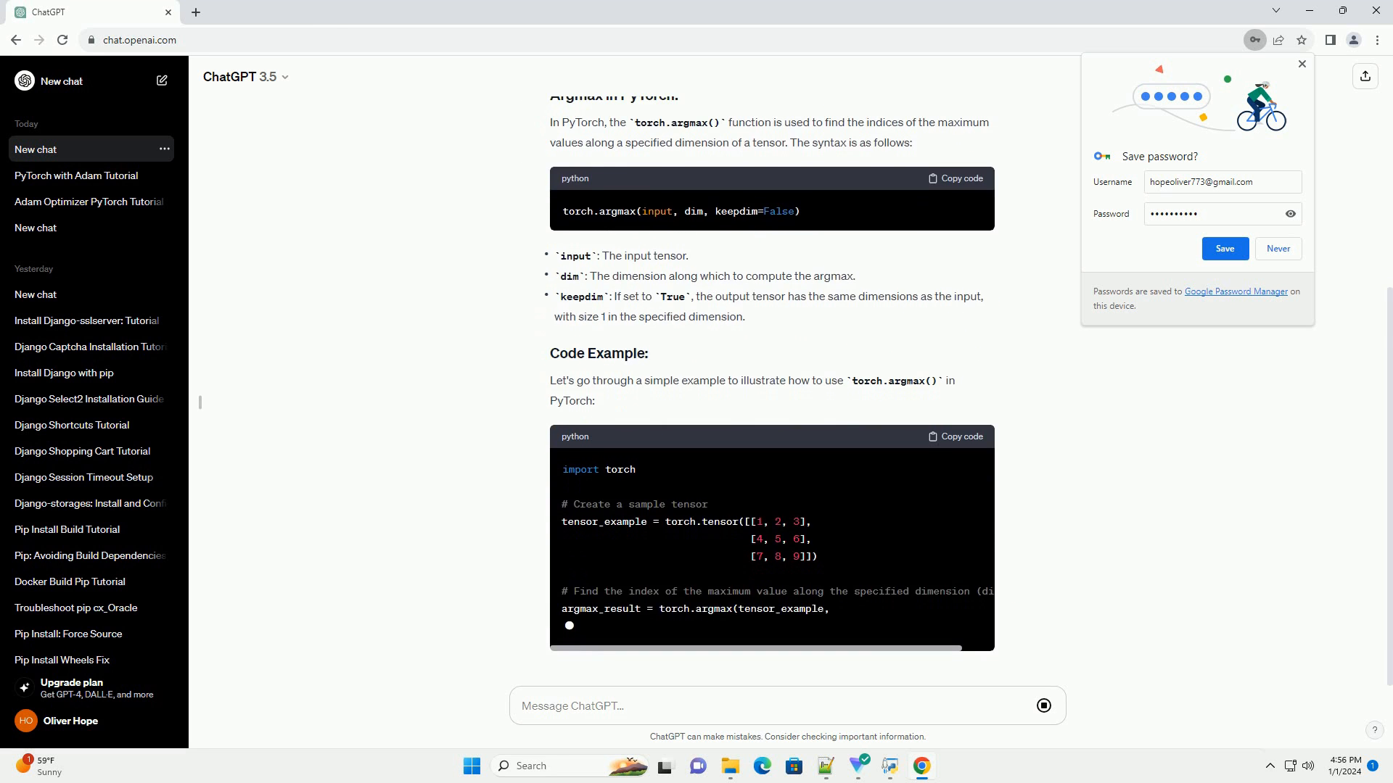
scroll(down, 3)
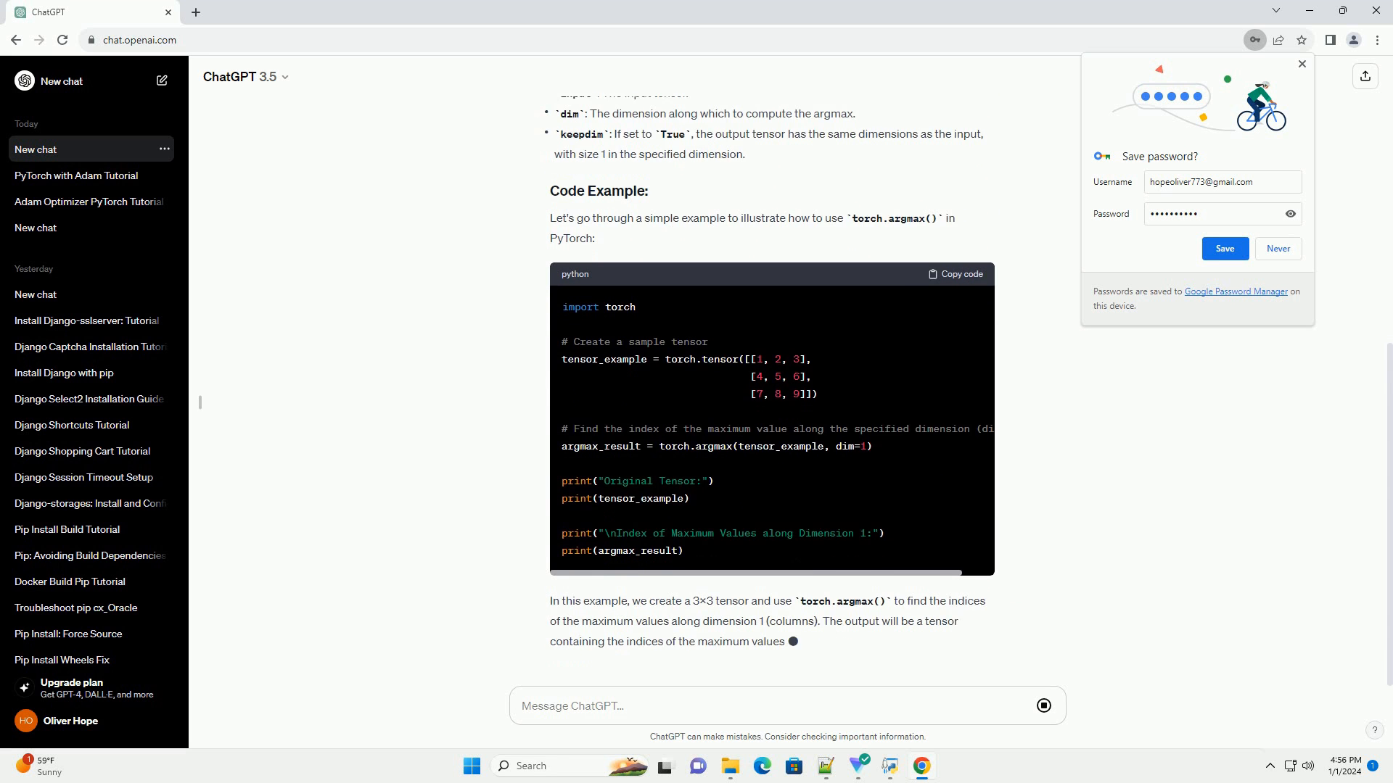
scroll(down, 3)
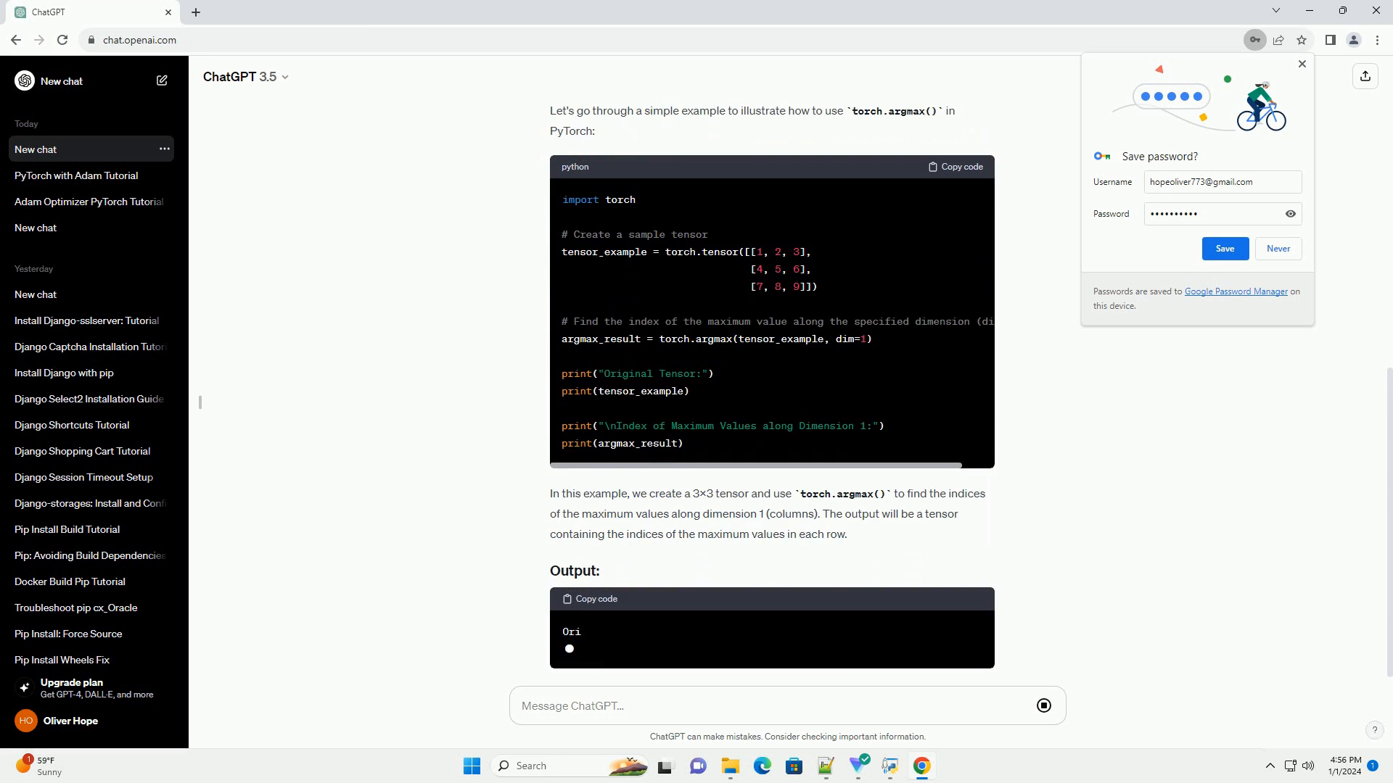
Step: Scroll down to view the Output block showing the original tensor and indices tensor([2, 2, 2])
scroll(down, 3)
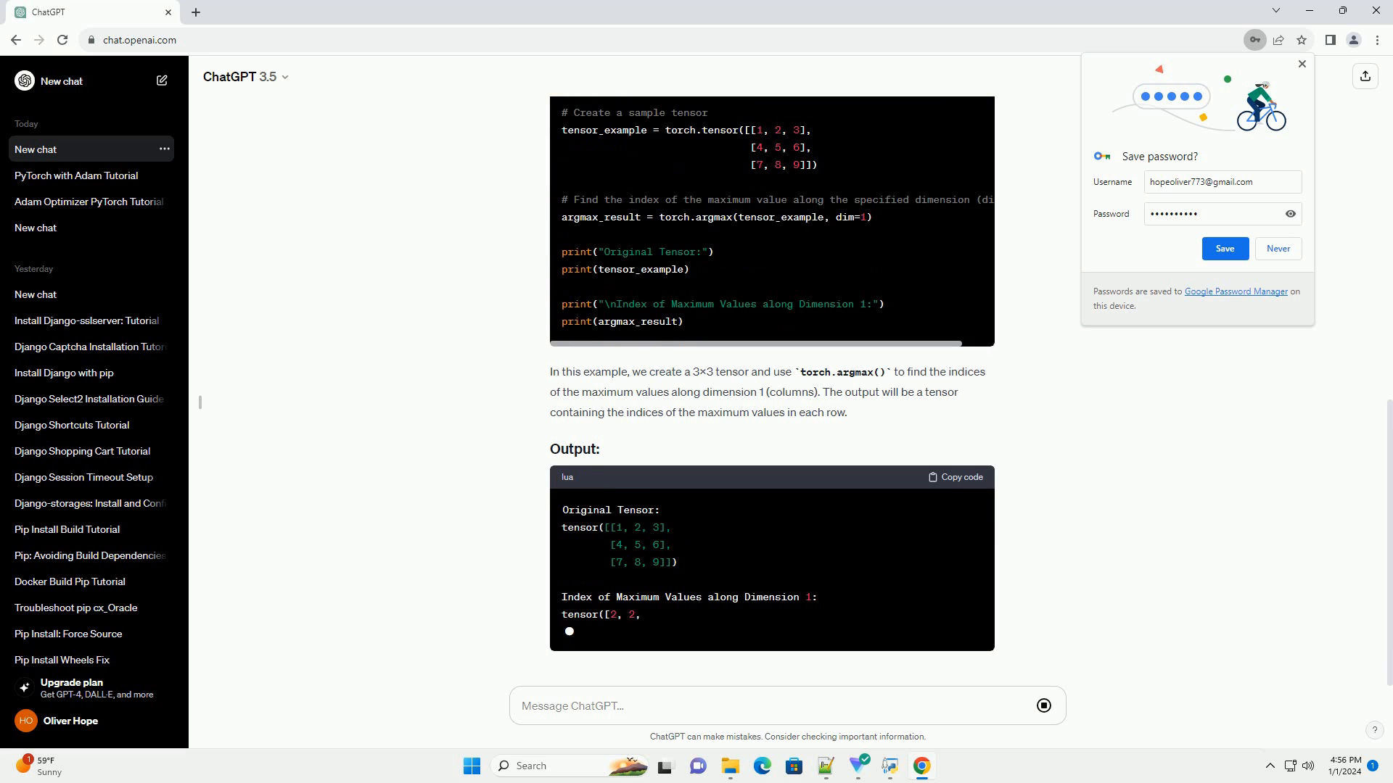
scroll(down, 3)
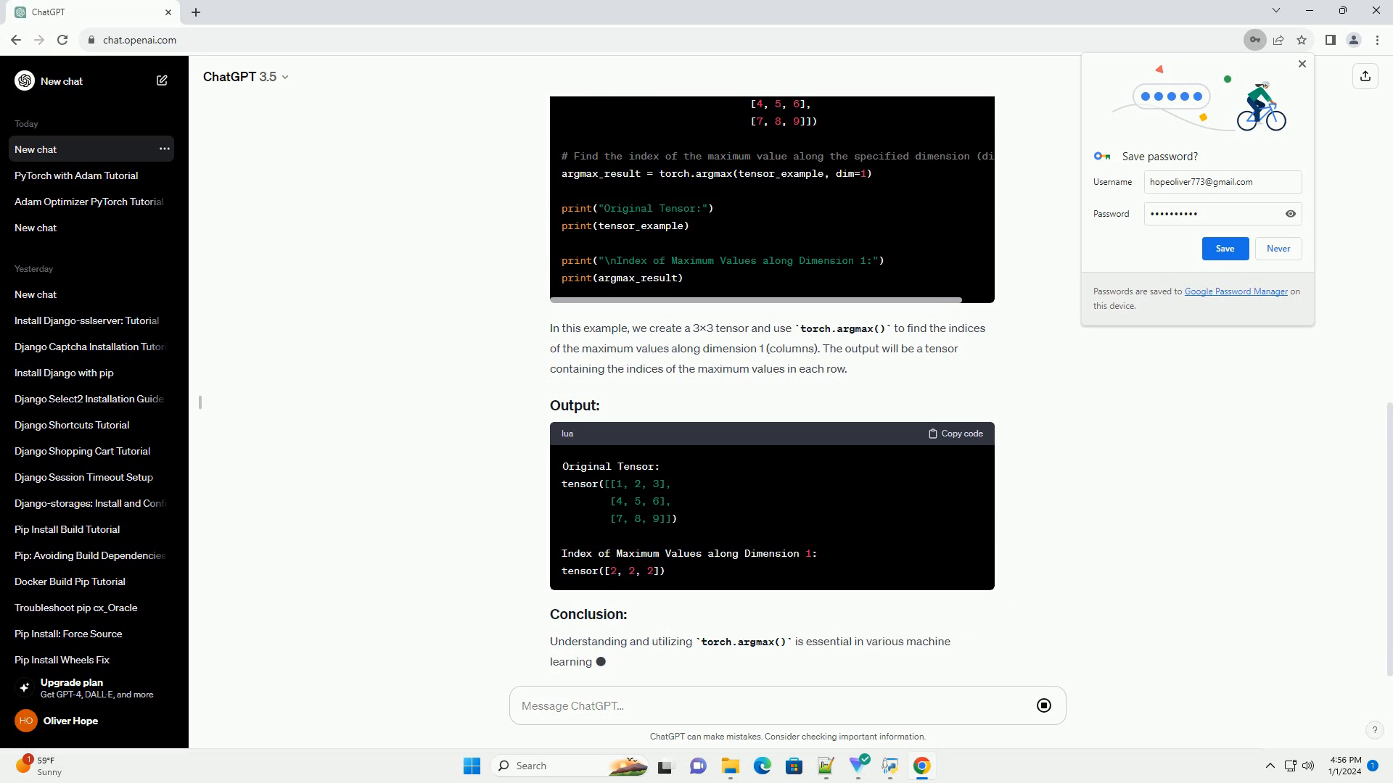
Step: Scroll down to read the Conclusion on torch.argmax()'s value in machine and deep learning
scroll(down, 3)
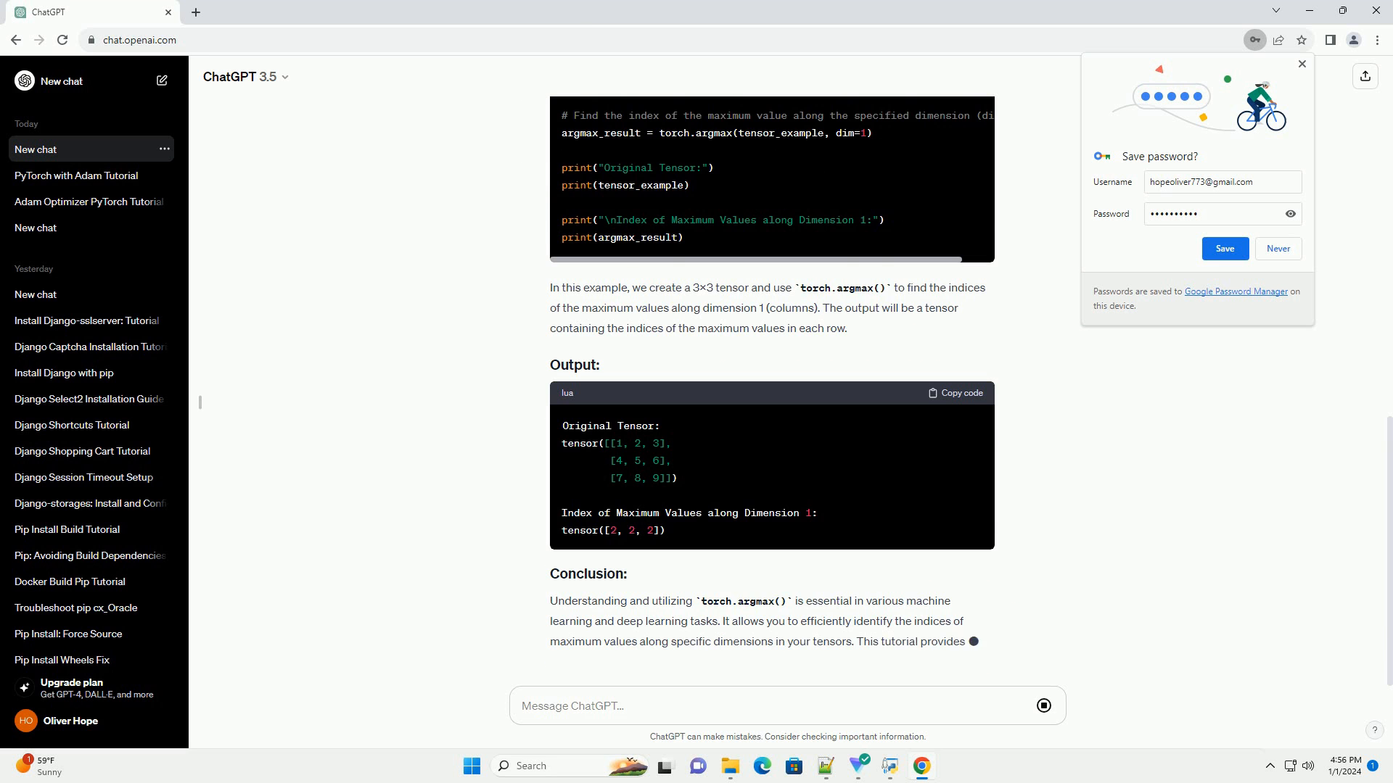
scroll(down, 3)
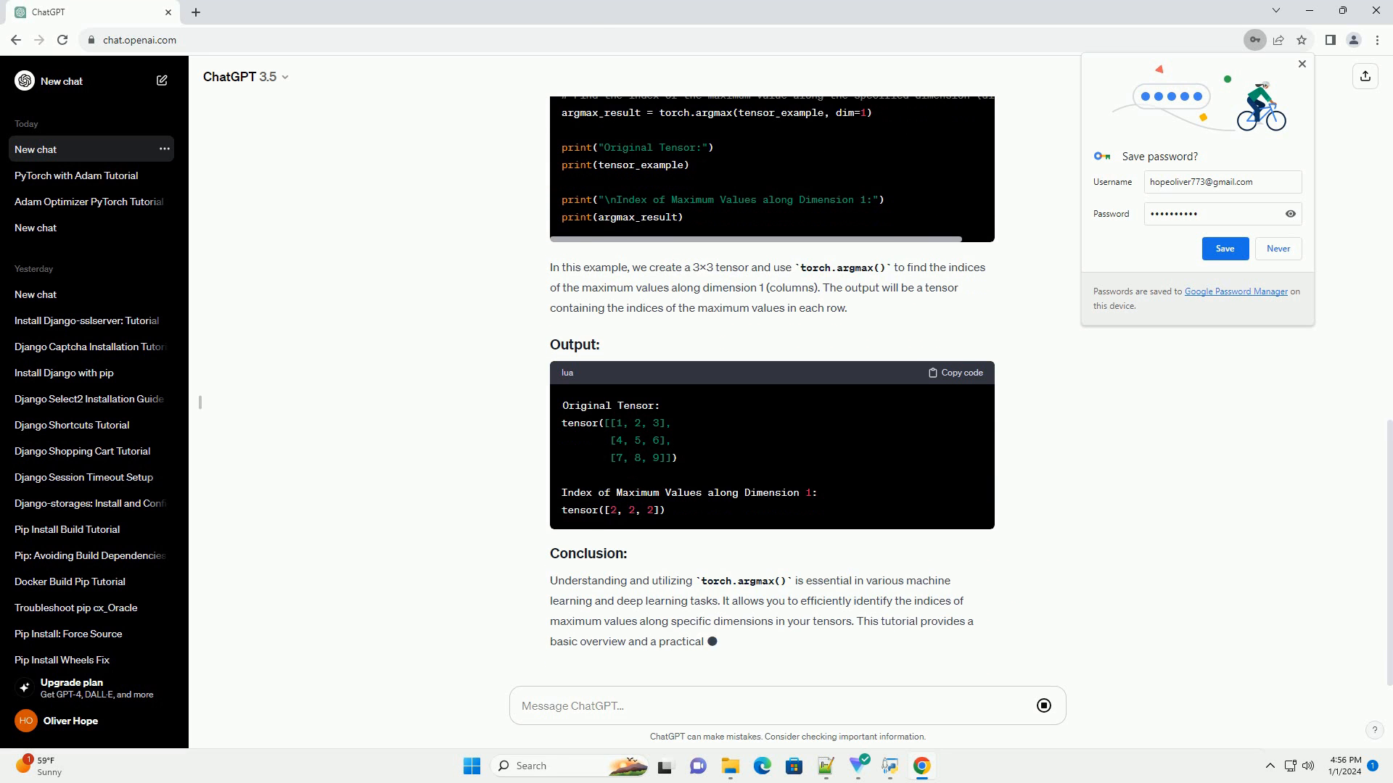